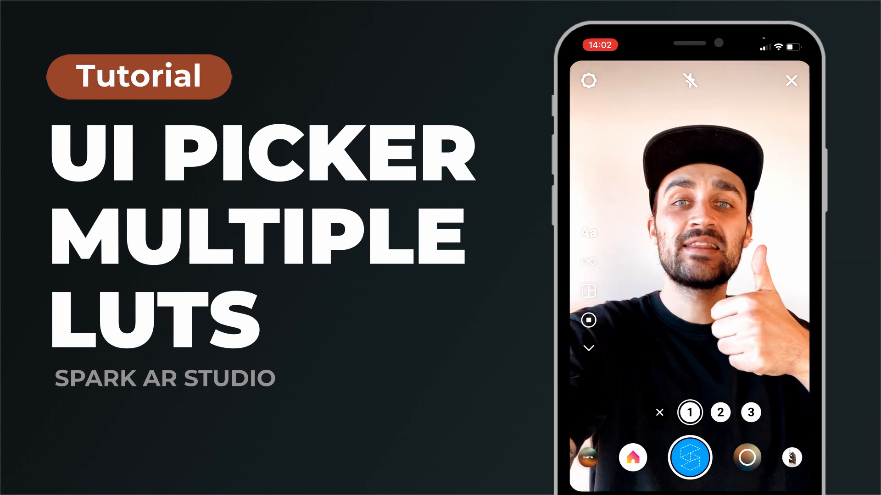
Import the first colour LUT image and place the LUT 1 patch lower-left of the colorLUTShader patch
left_click(693, 413)
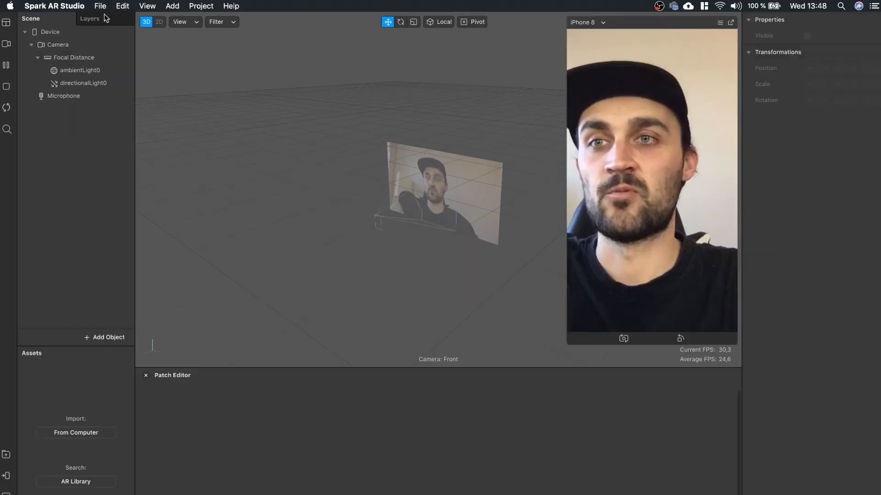
left_click(100, 6)
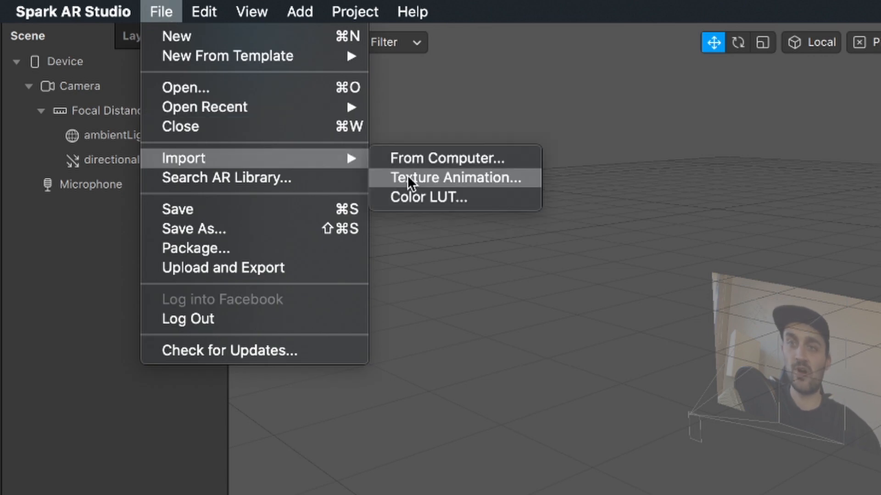
left_click(454, 177)
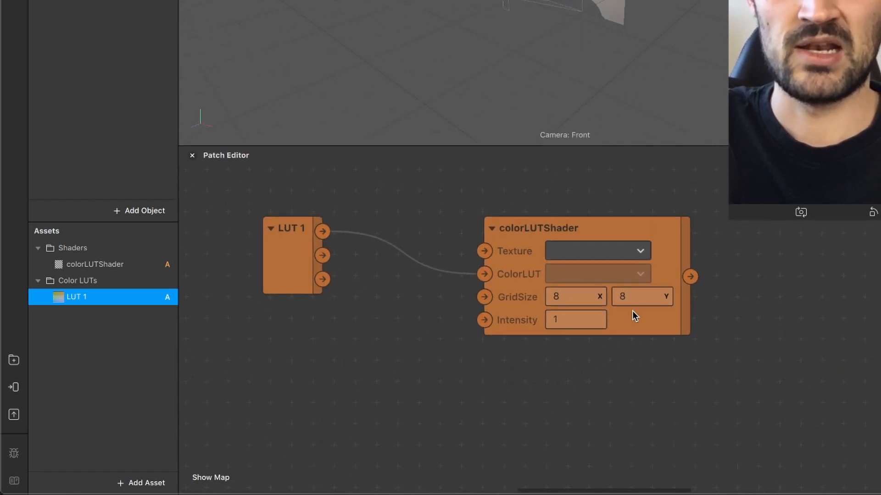
left_click(291, 261)
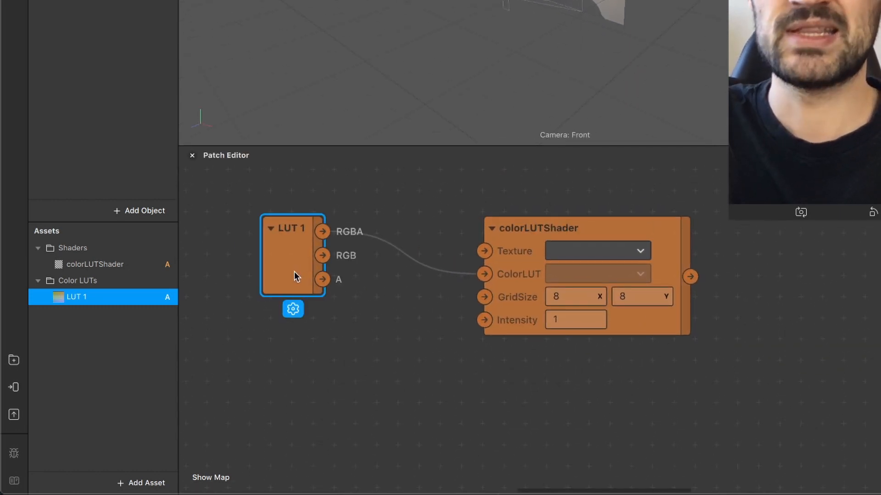
left_click_drag(291, 256, 257, 293)
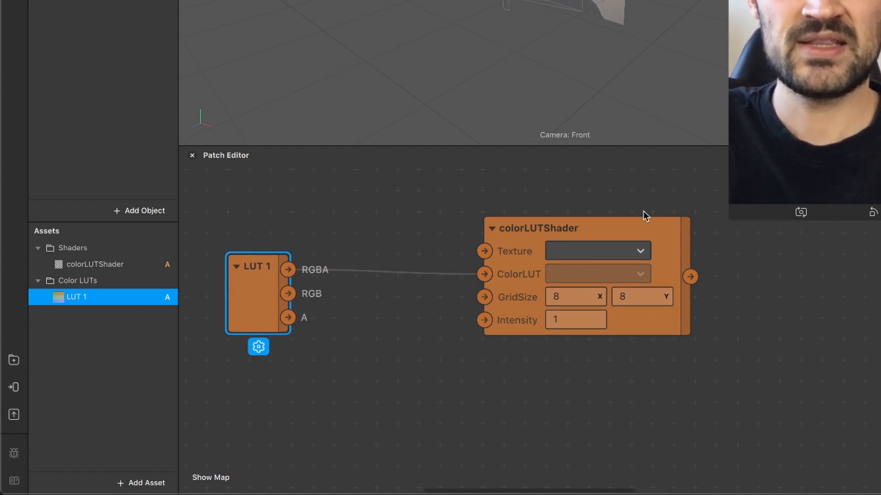
mouse_move(589, 246)
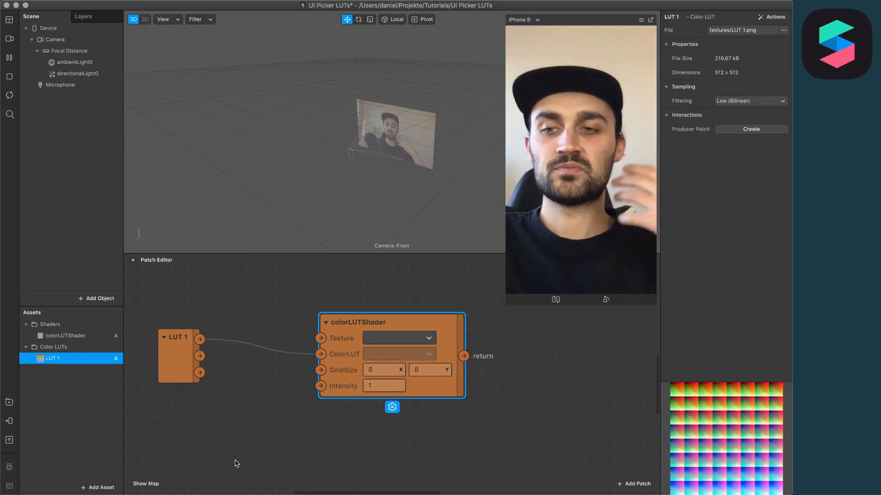
Import LUT 2, LUT 3 and images 01–03 as textures and disable compression on LUT 3 and LUT 2
left_click(67, 469)
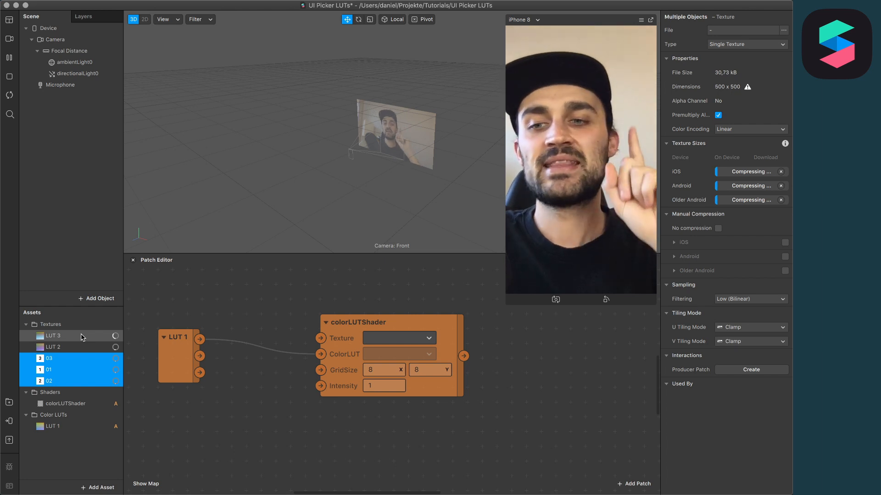
left_click(51, 336)
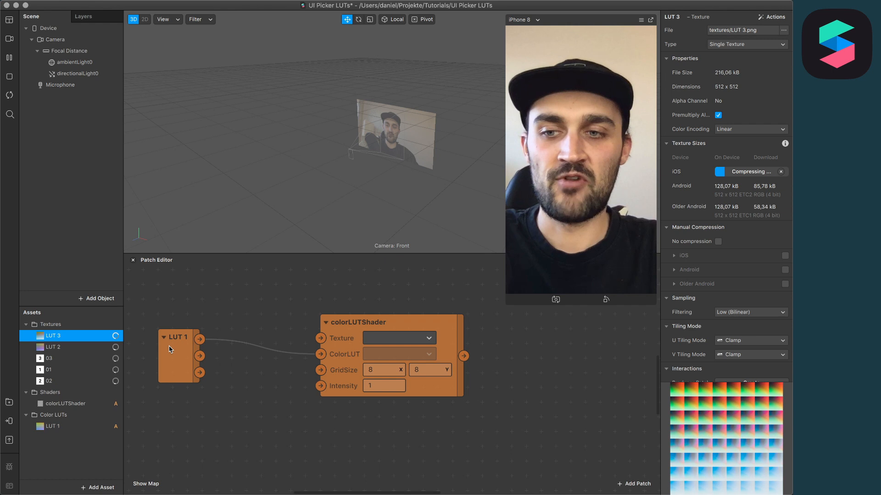
left_click(47, 381)
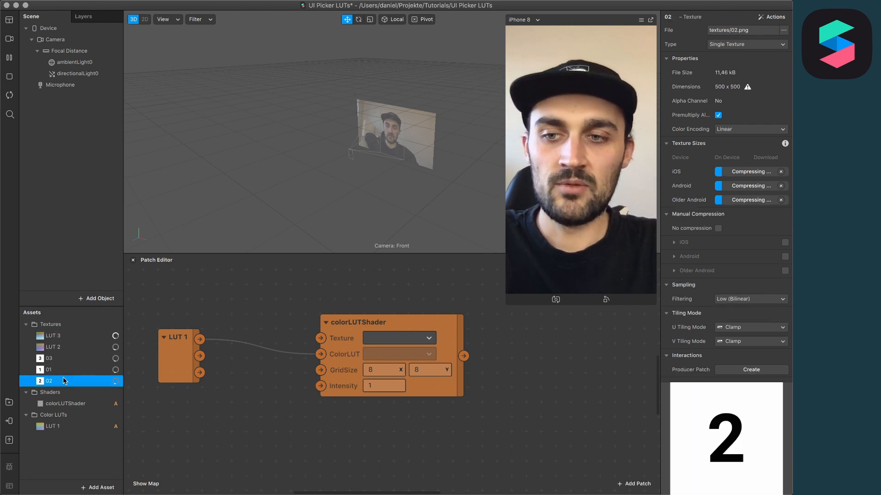
left_click(52, 336)
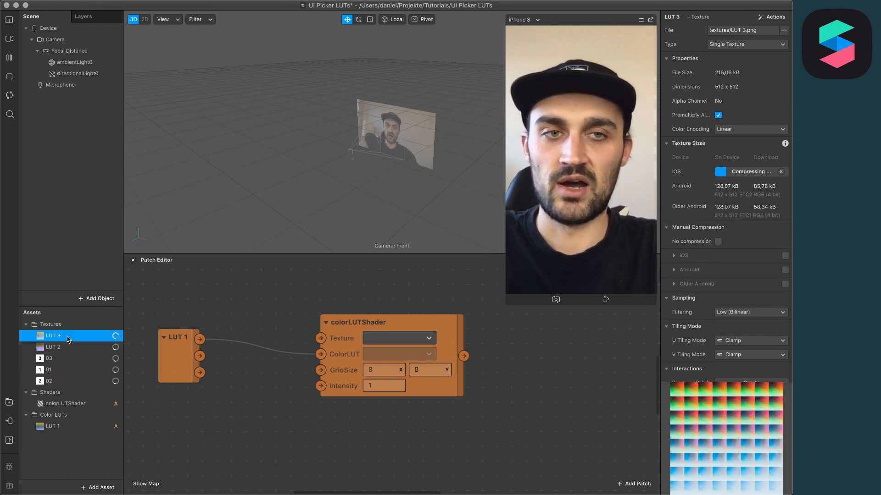
left_click(717, 241)
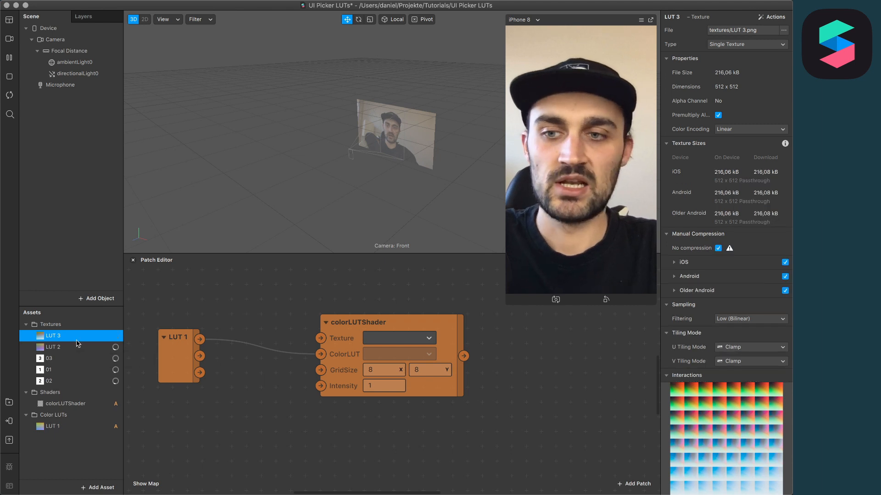
left_click(51, 347)
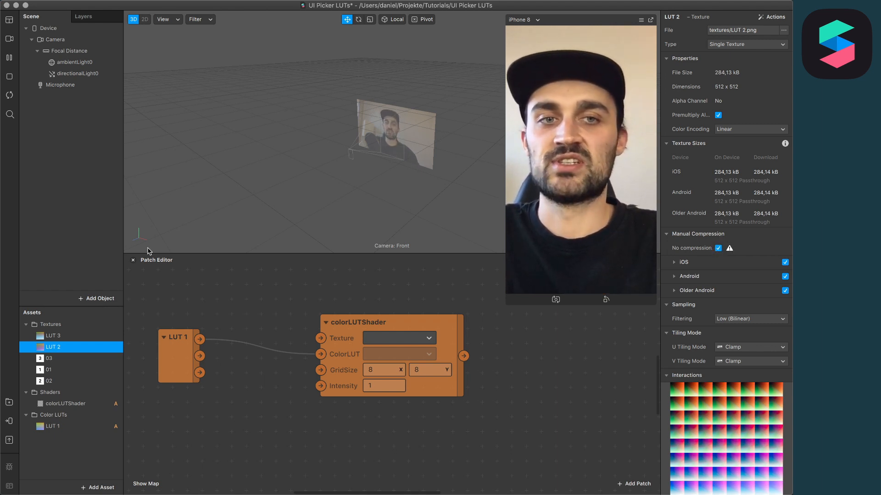
Extract cameraTexture0 from the Camera and connect its RGBA output to the colorLUTShader Texture input
left_click(50, 38)
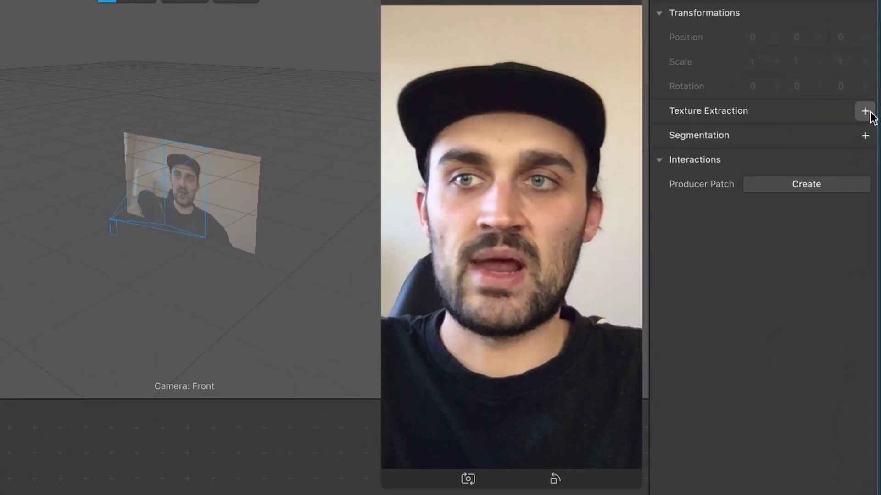
left_click(864, 110)
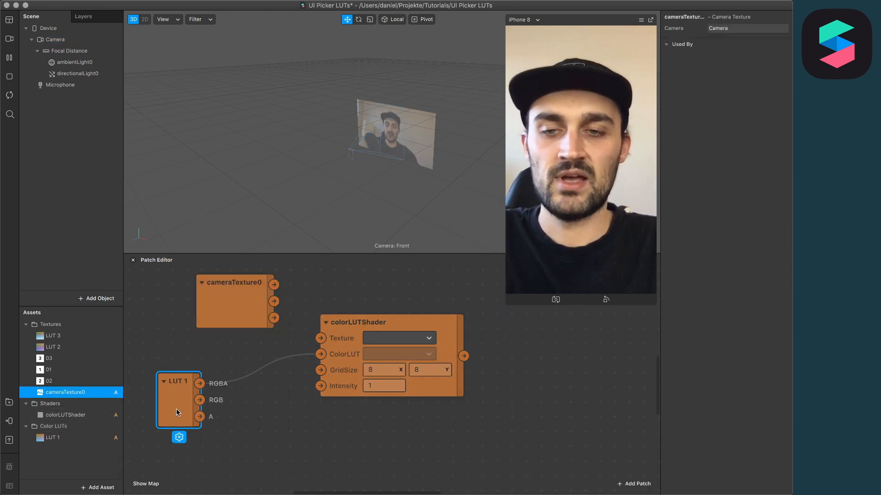
left_click_drag(235, 284, 235, 295)
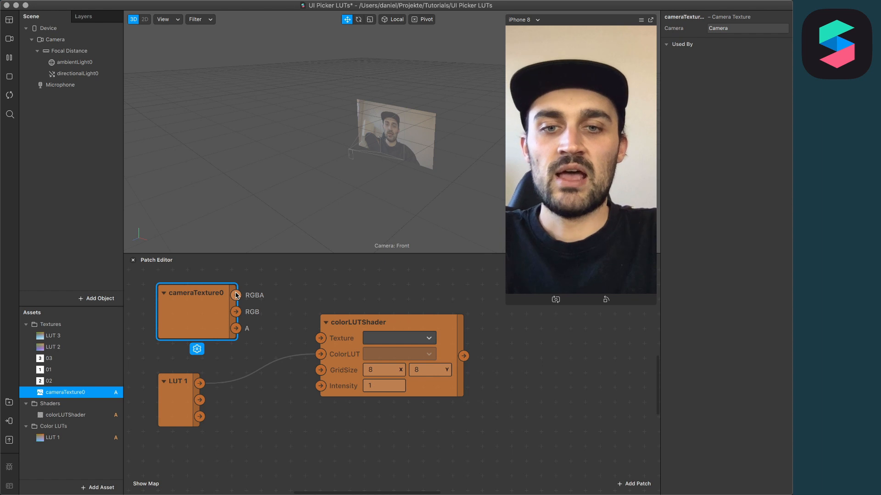
left_click_drag(236, 295, 320, 338)
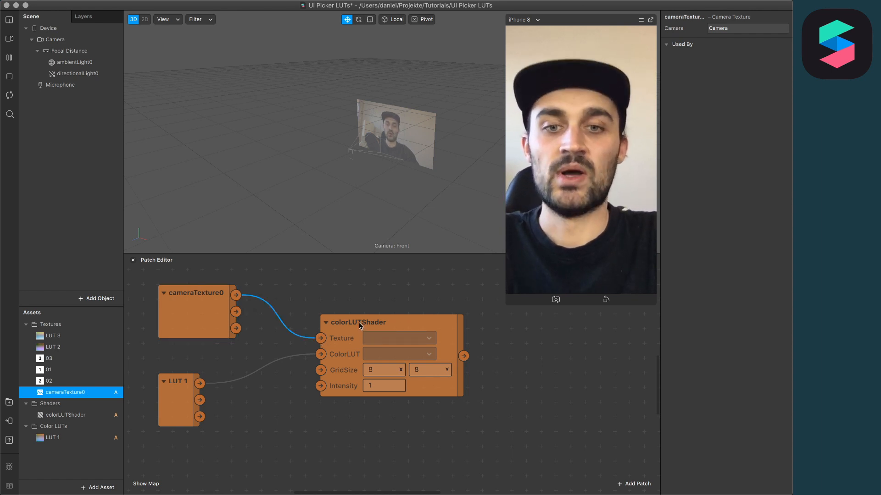
left_click(360, 323)
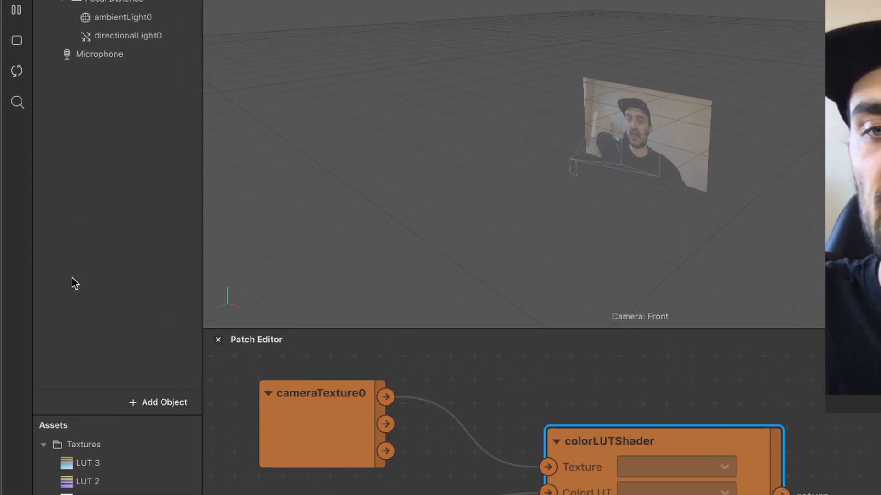
Insert a rectangle, duplicate to three, and set all their Width and Height to Fill
left_click(163, 402)
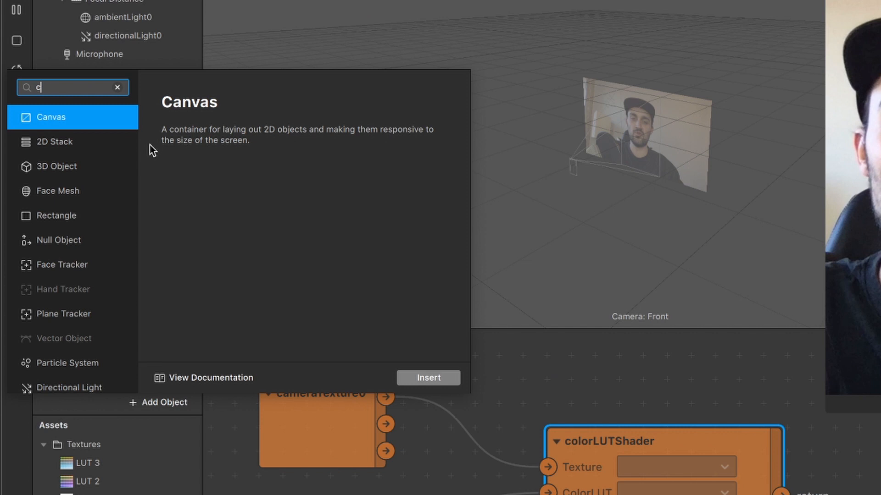
type("re")
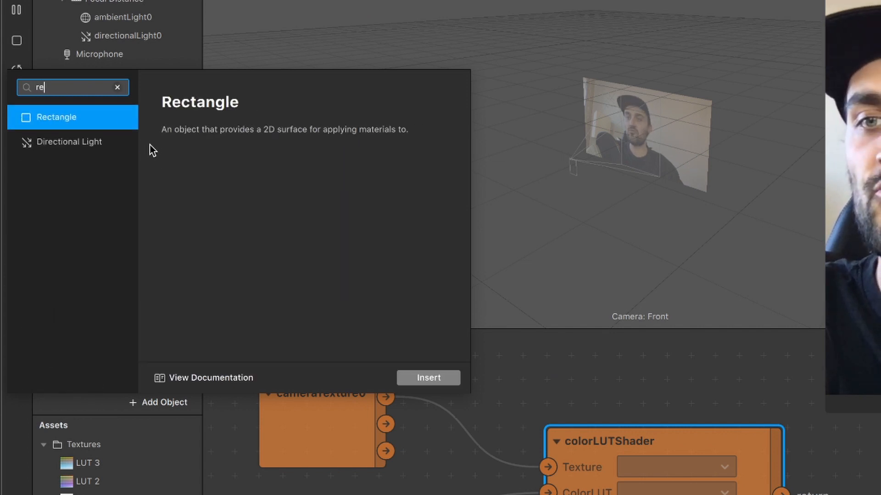
left_click(428, 378)
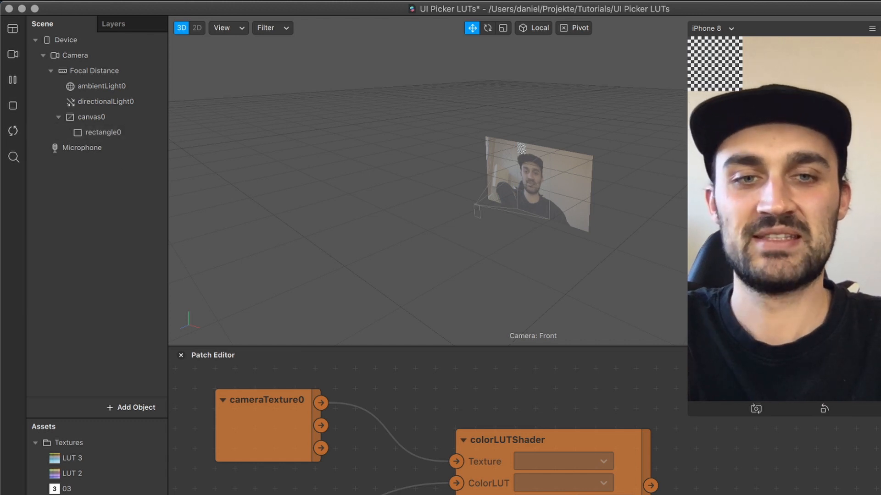
left_click(101, 133)
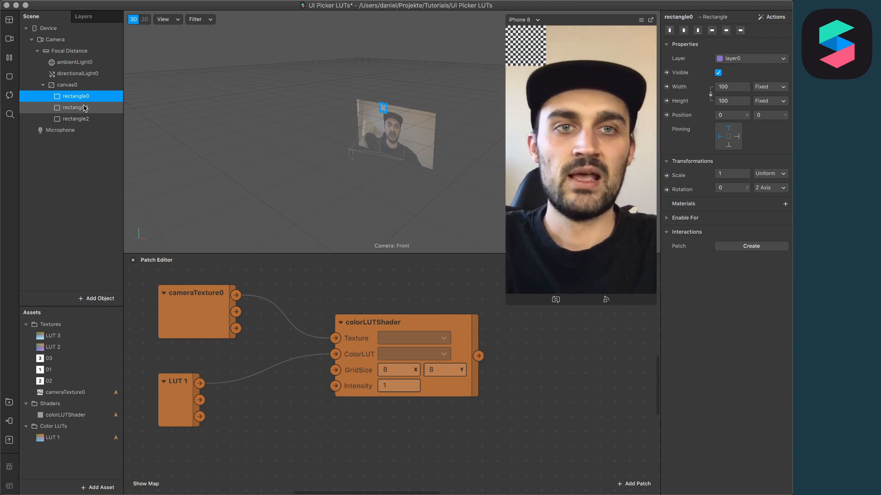
left_click(76, 118)
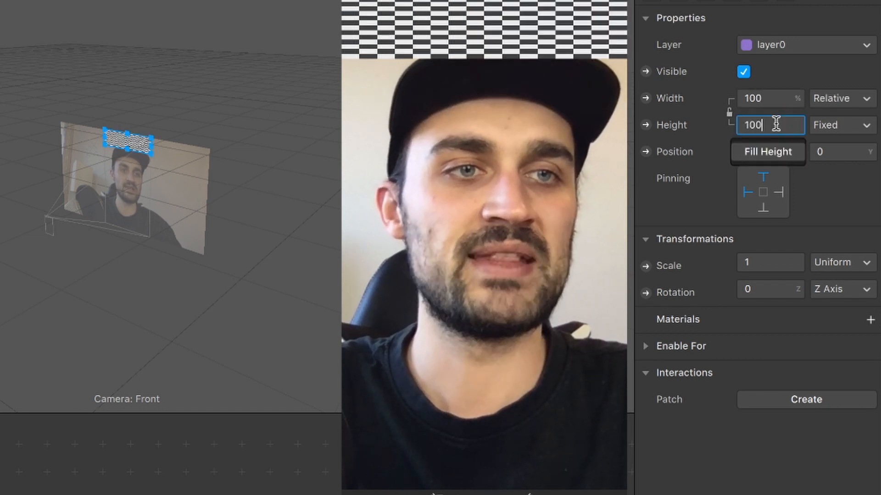
left_click(766, 152)
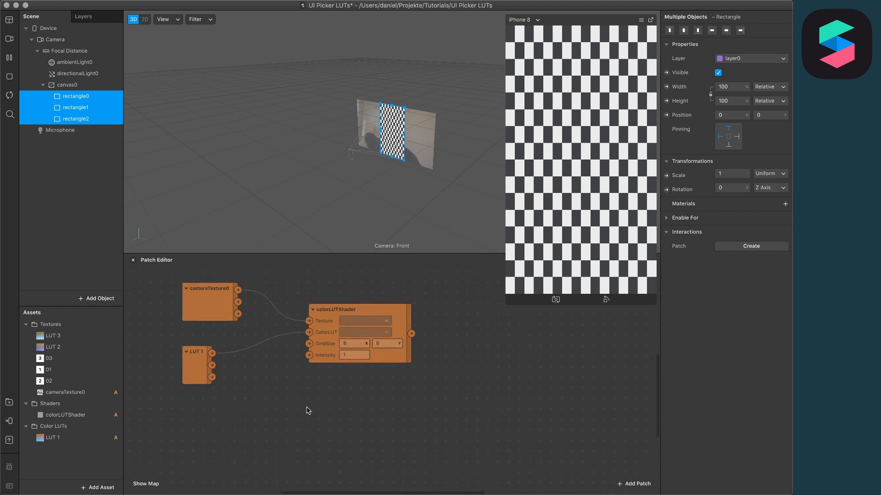
Duplicate the colorLUTShader and feed the second one from the camera texture and LUT 2
left_click(357, 310)
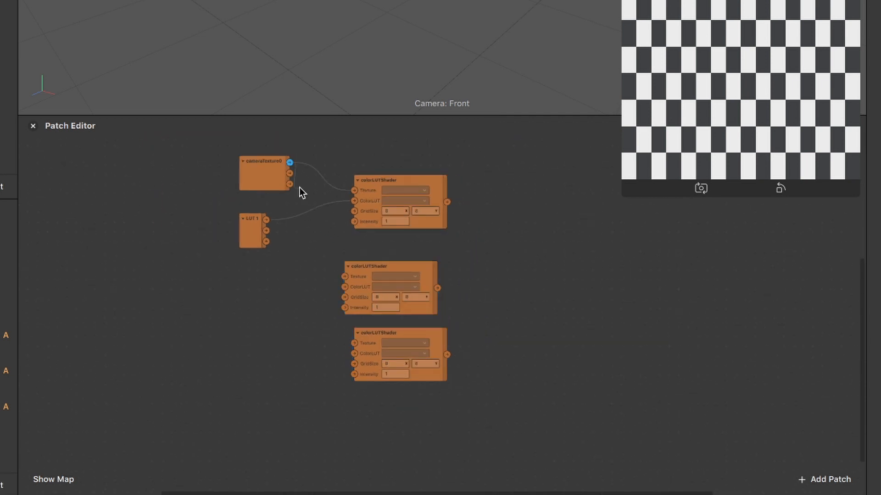
left_click_drag(291, 163, 354, 276)
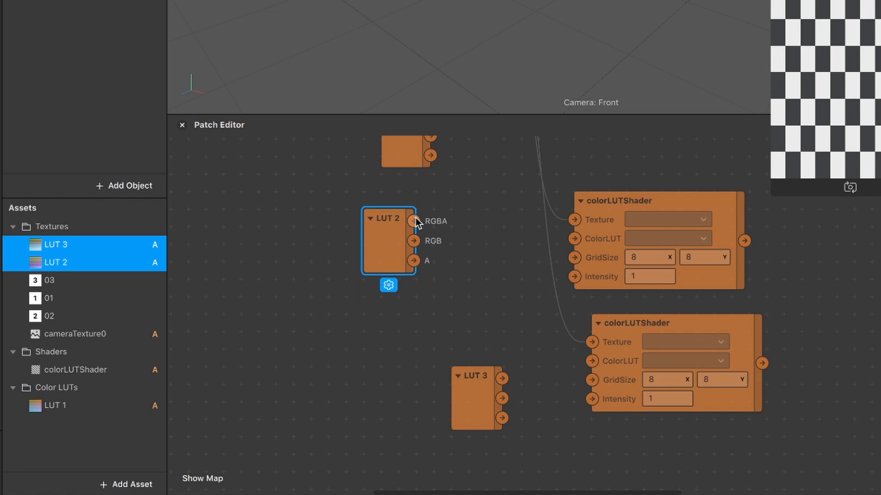
left_click_drag(415, 221, 573, 238)
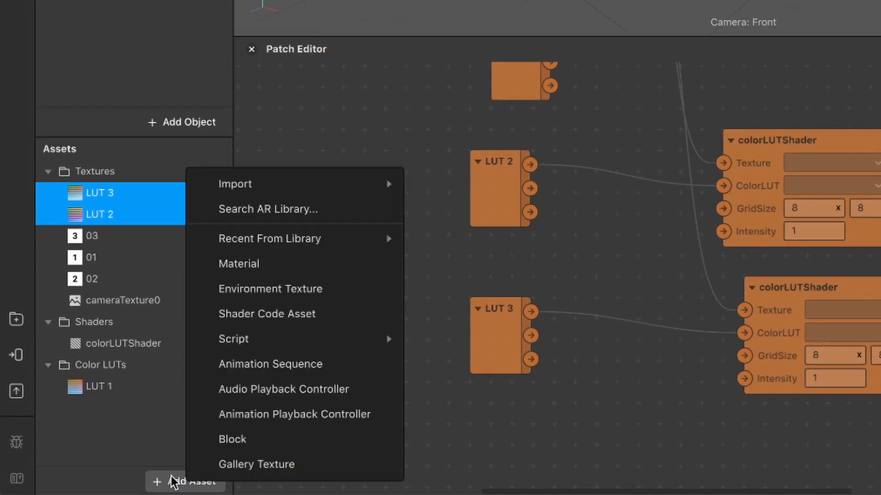
Create a material, name it LUT1 and duplicate it into LUT2 and LUT3
left_click(238, 264)
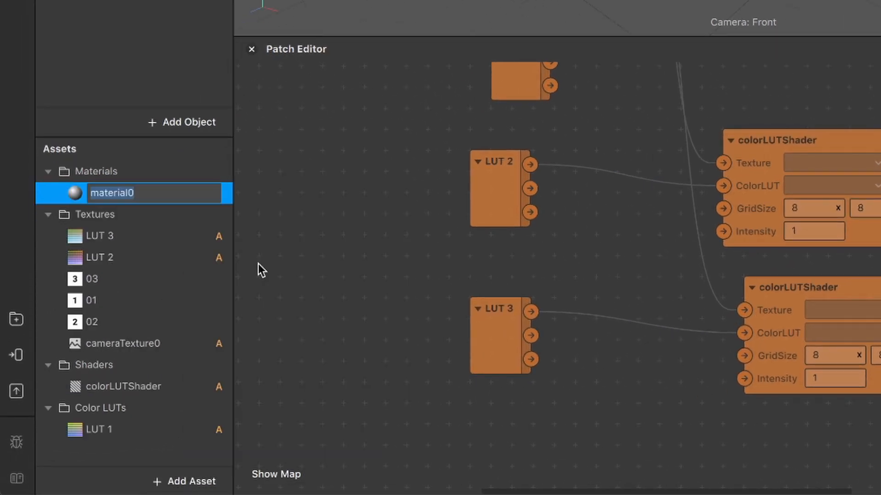
mouse_move(182, 226)
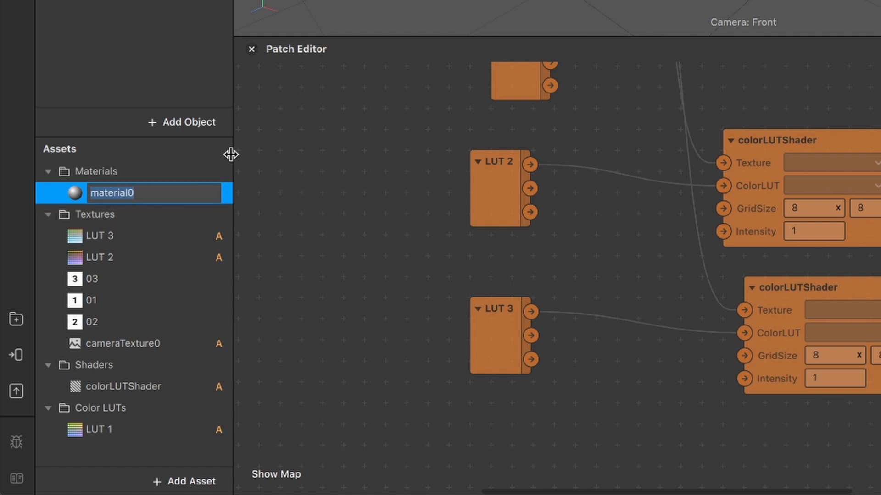
type("LUT1")
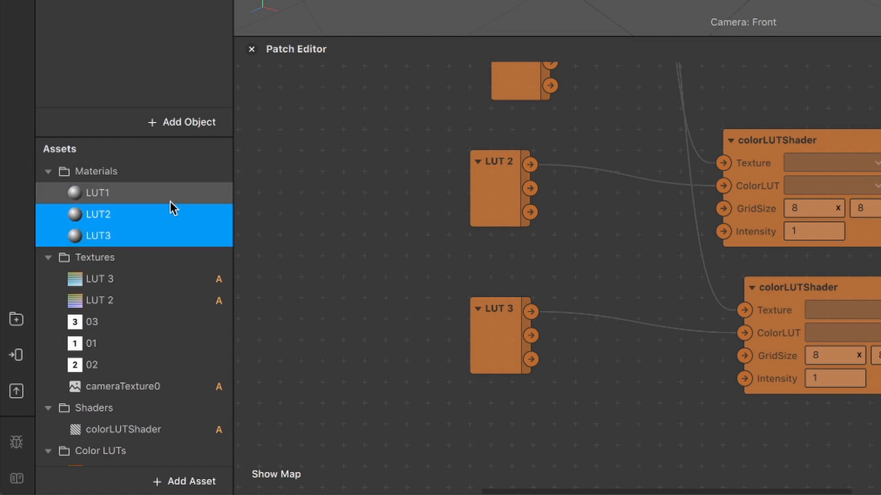
Select LUT1–LUT3 together, set Shader Type to Flat and expand Advanced Render Options
left_click(93, 193)
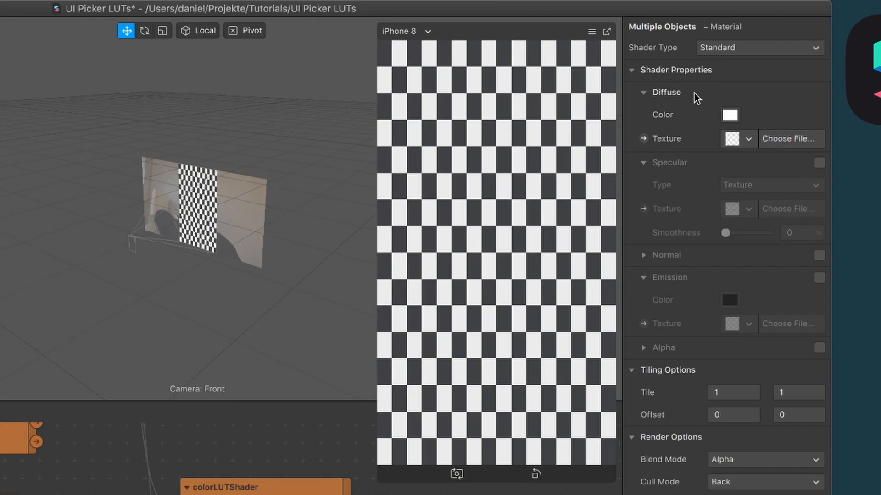
left_click(760, 48)
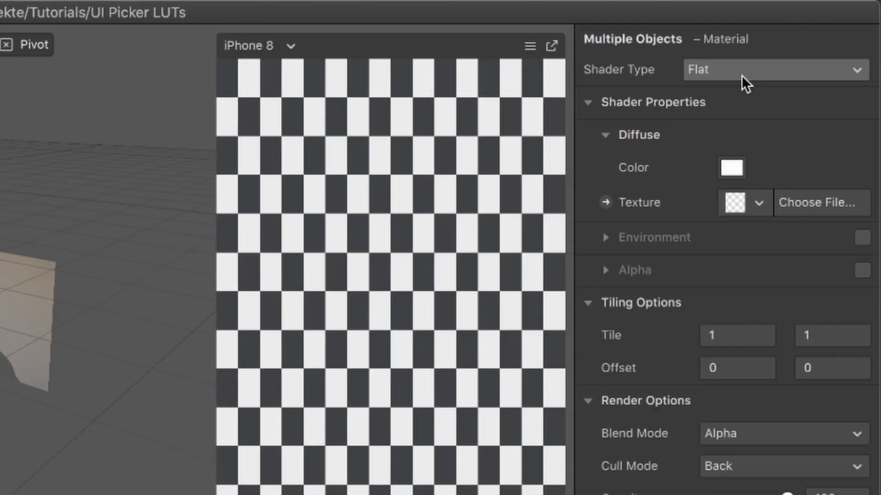
scroll("down", 3)
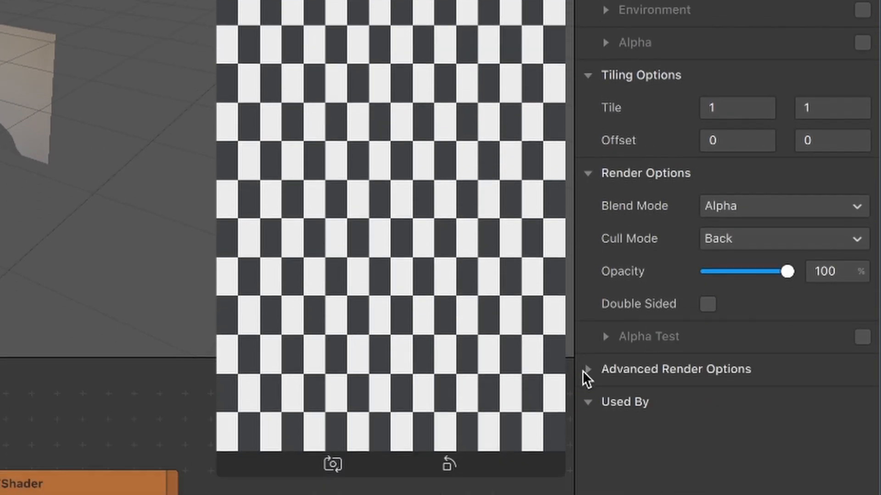
left_click(592, 370)
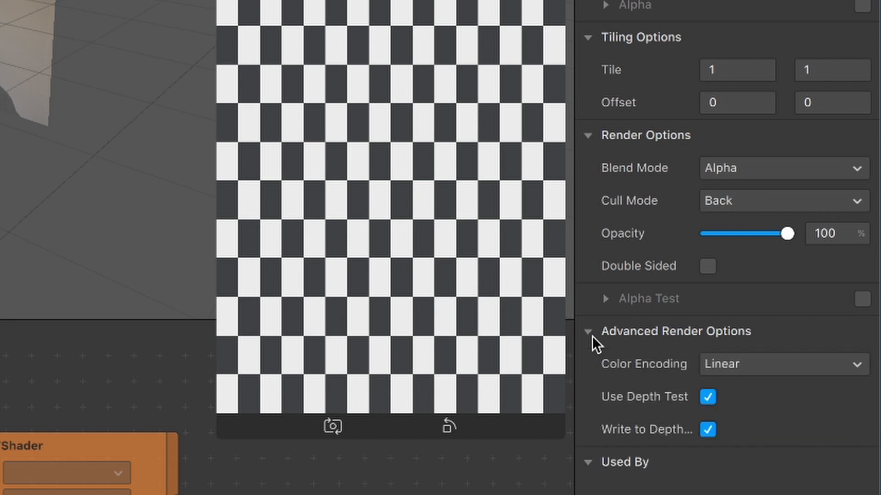
mouse_move(745, 419)
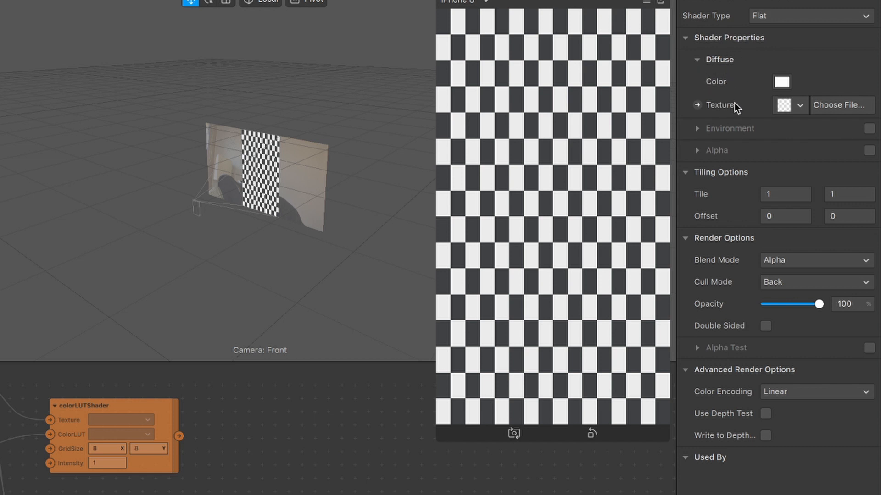
mouse_move(705, 111)
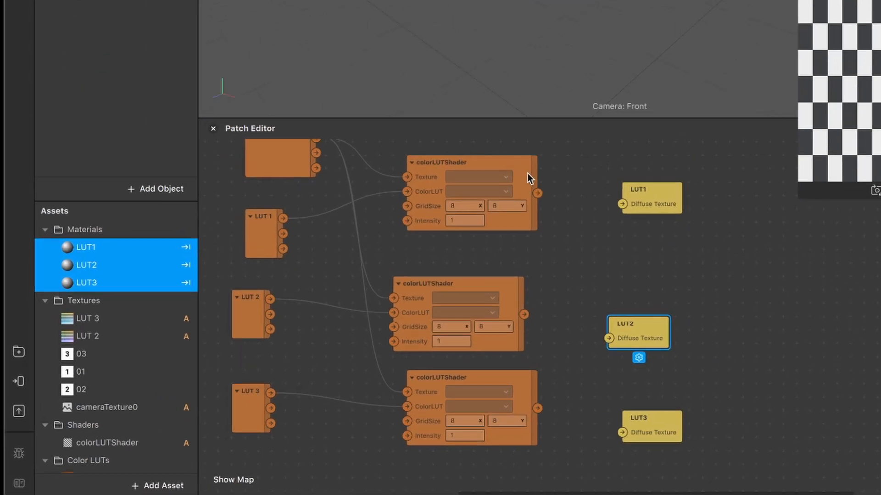
Connect a colorLUTShader output to its material's Diffuse Texture patch
left_click_drag(538, 193, 620, 203)
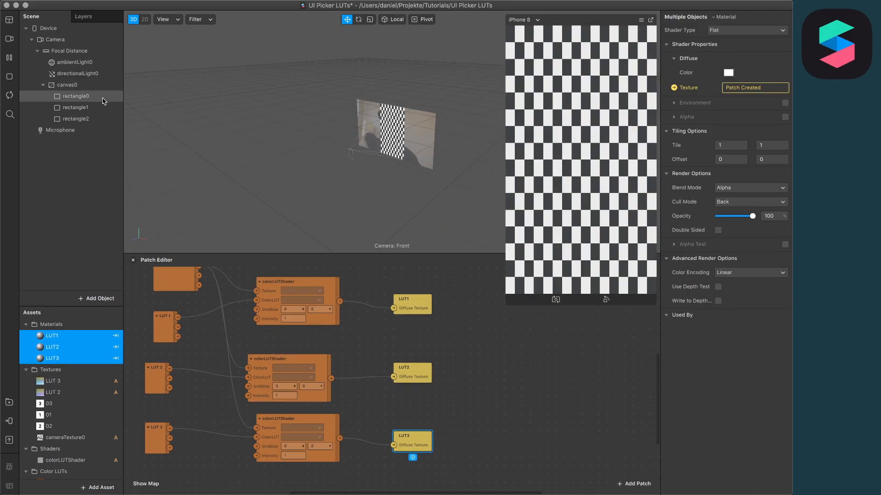
Assign material LUT1 to rectangle0 and LUT2 to rectangle1
left_click(73, 97)
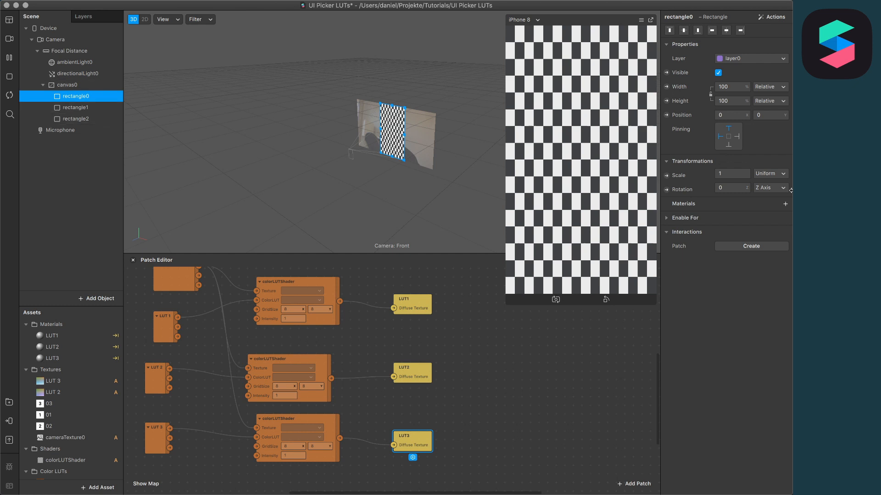
left_click(785, 204)
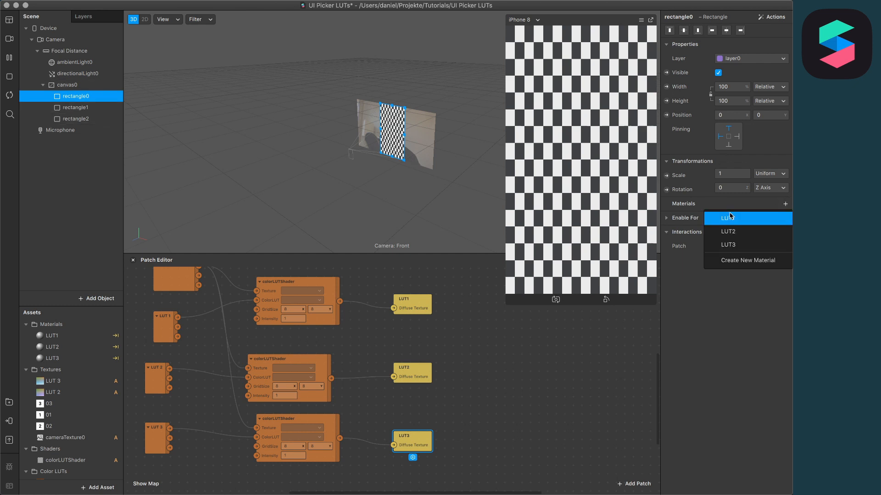
left_click(727, 218)
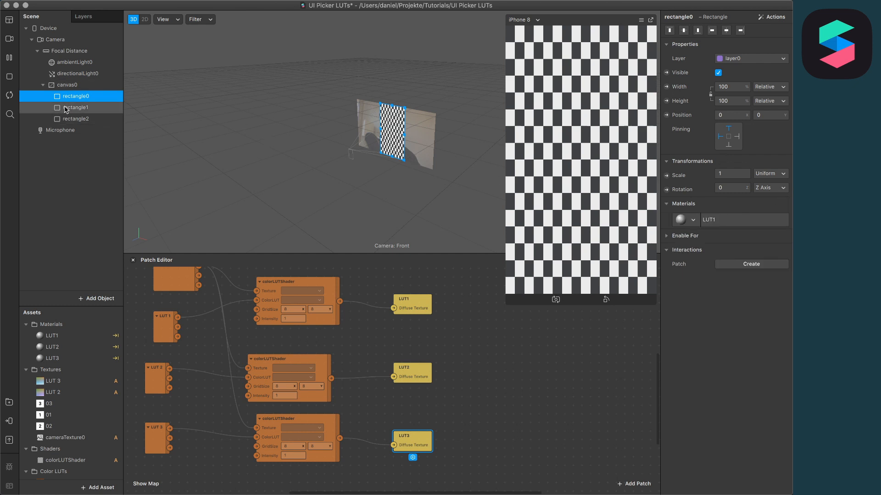
left_click(76, 108)
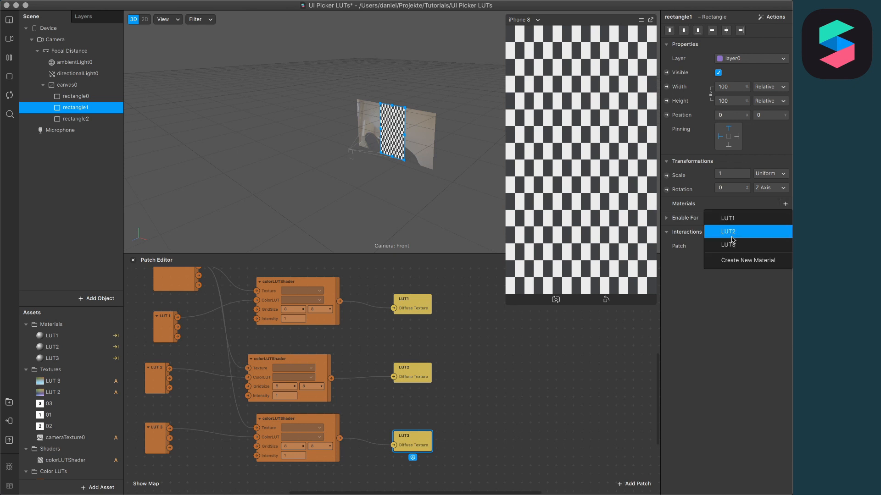
left_click(74, 118)
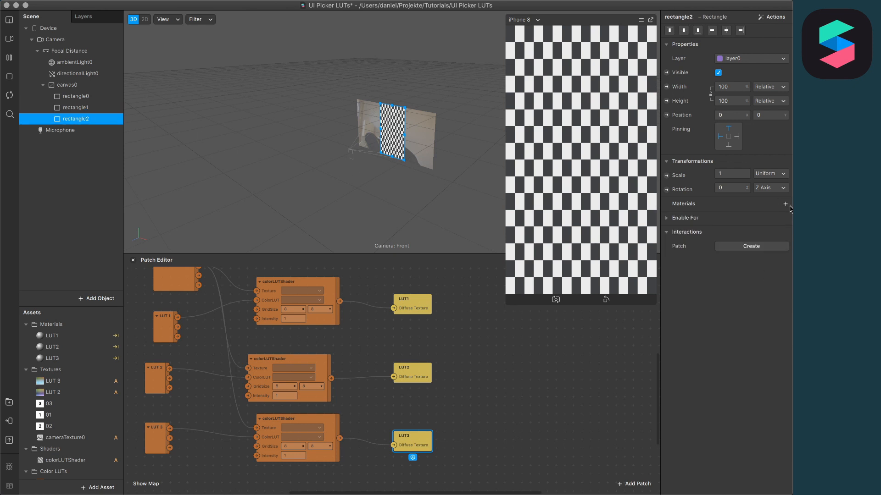
Assign LUT3 to rectangle2 and toggle its visibility off and on to test the layering
left_click(785, 203)
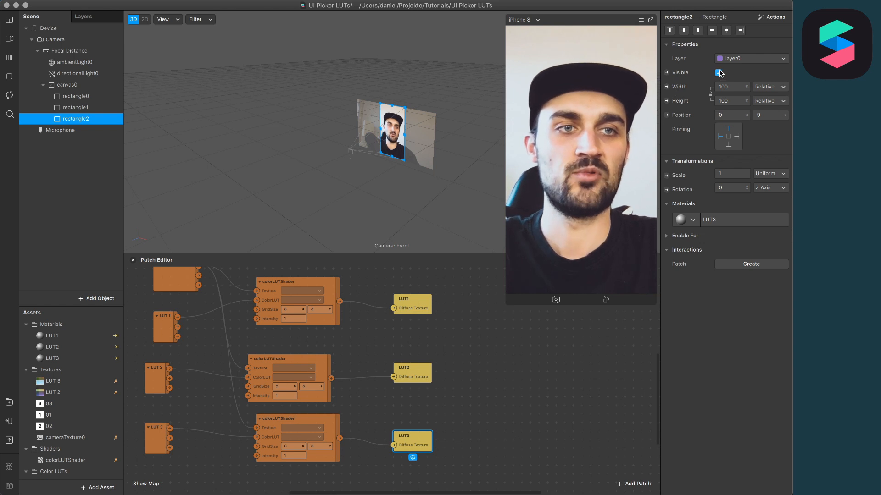
left_click(717, 73)
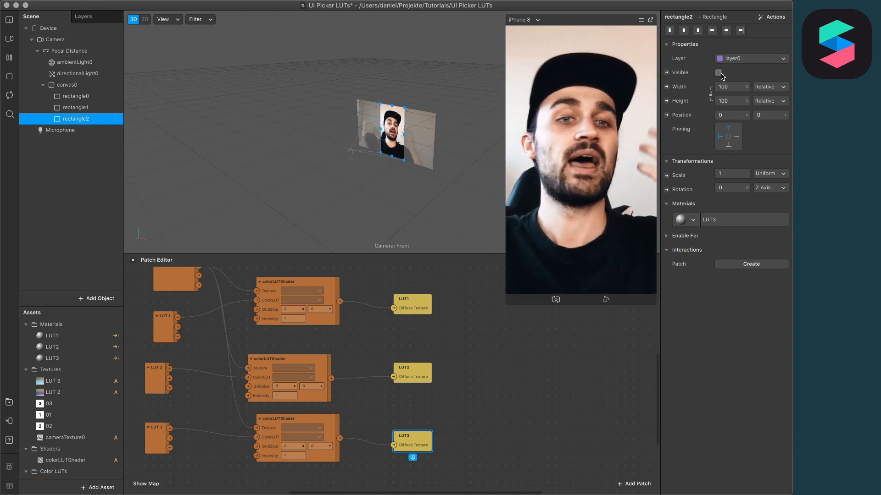
left_click(717, 73)
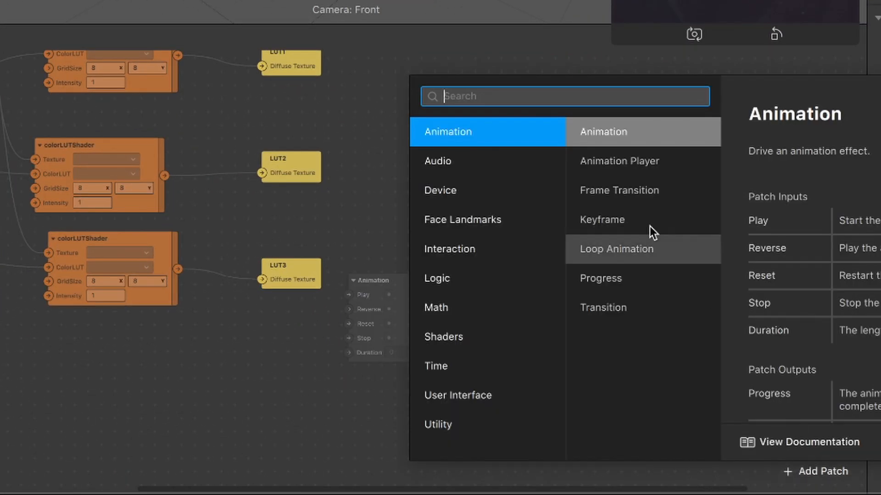
Insert a Picker UI patch, make it visible and assign textures 01, 02, 03 to its options
type("ui")
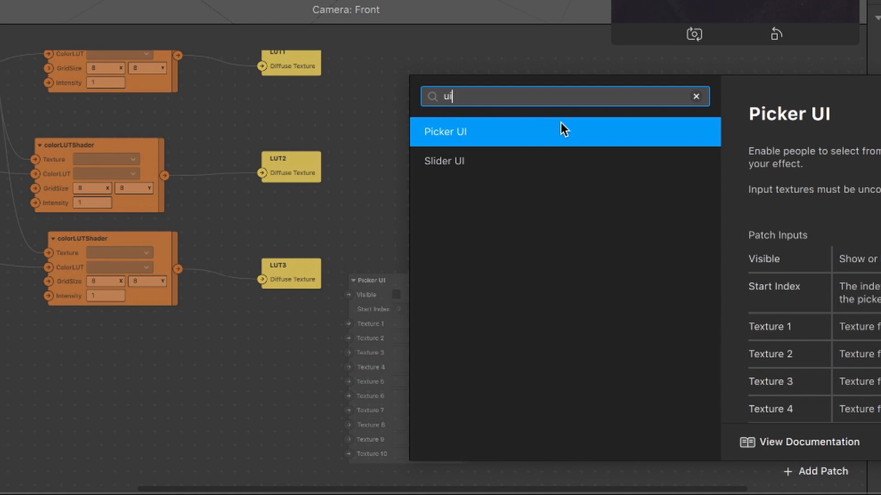
left_click(446, 132)
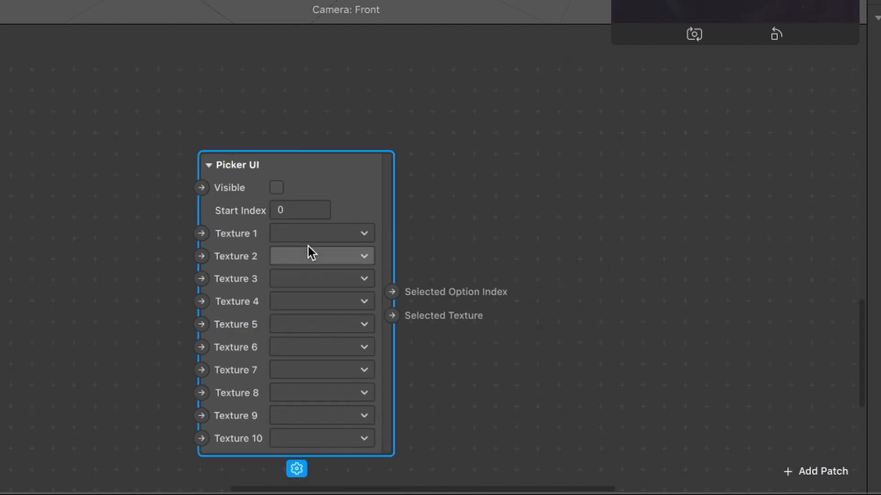
left_click(276, 187)
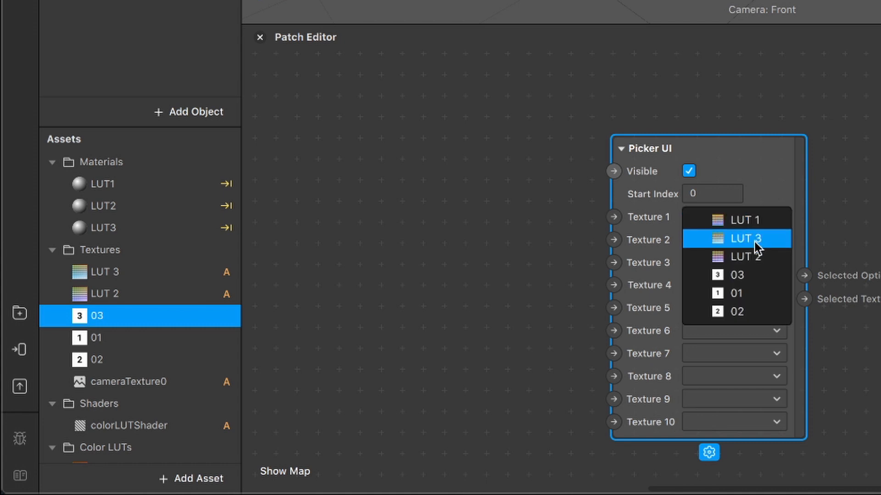
left_click(734, 292)
type("o")
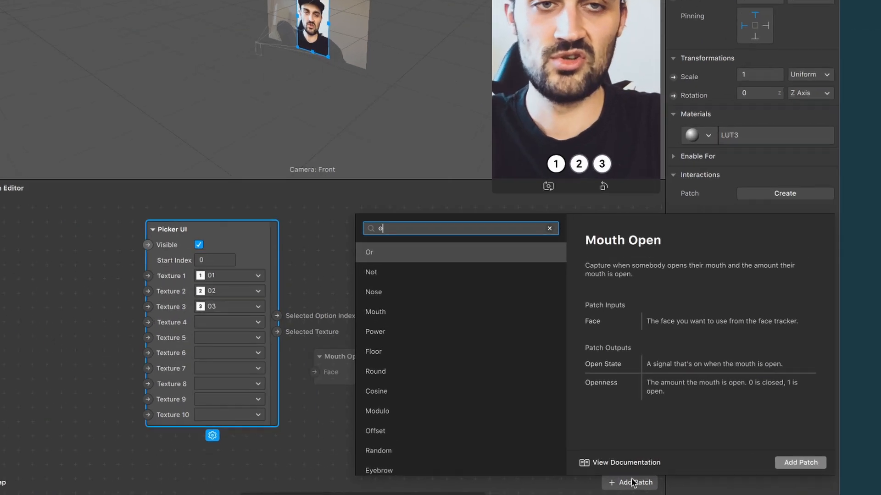
Insert an Option Sender patch set to Boolean type with Value ticked true
type("p")
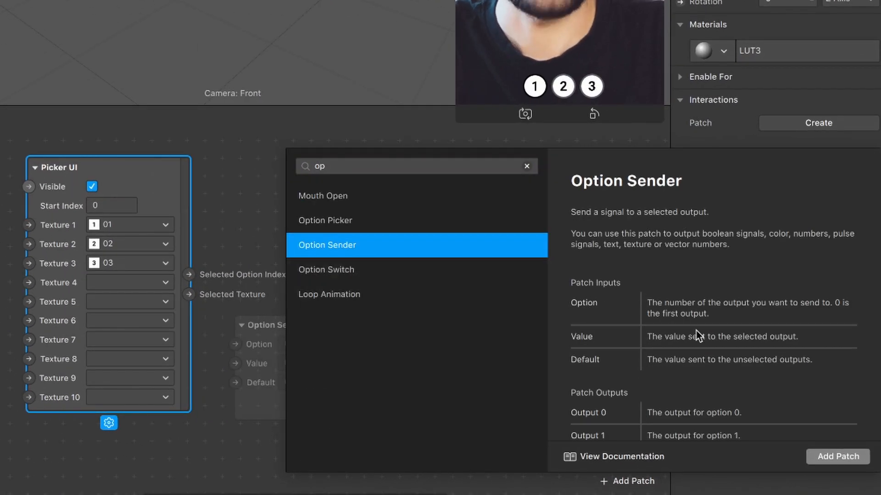
left_click(836, 457)
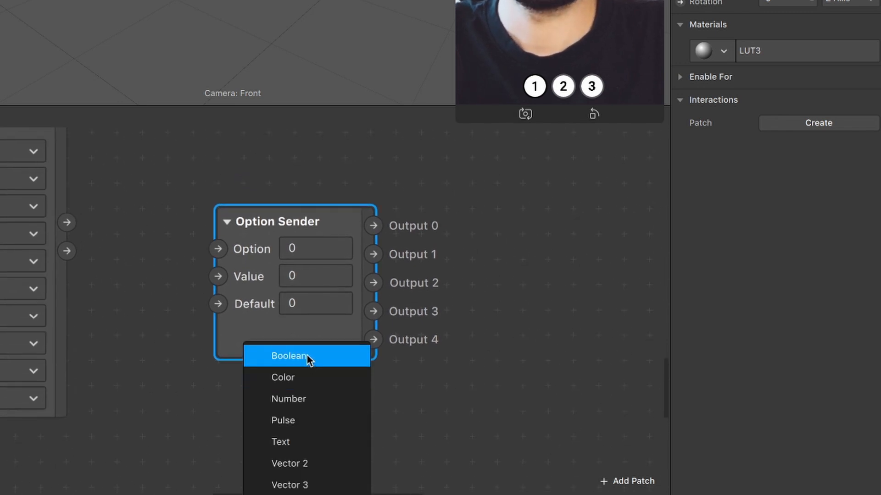
left_click(292, 356)
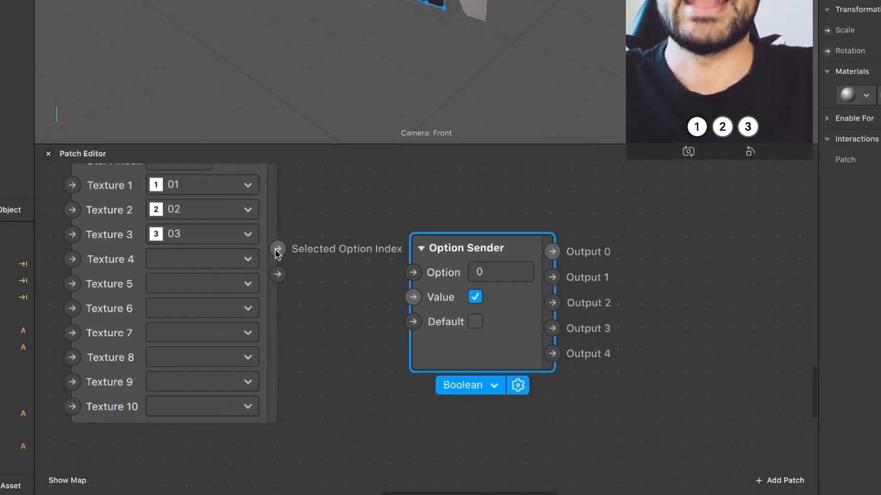
scroll("down", 3)
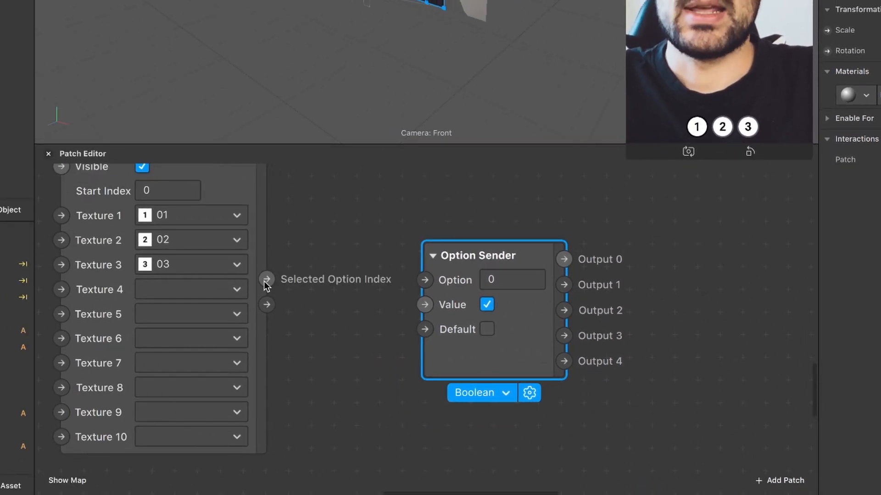
Wire Selected Option Index into the Option Sender's Option and route Outputs 0–2 to the rectangles' Visible patches
left_click_drag(266, 279, 422, 280)
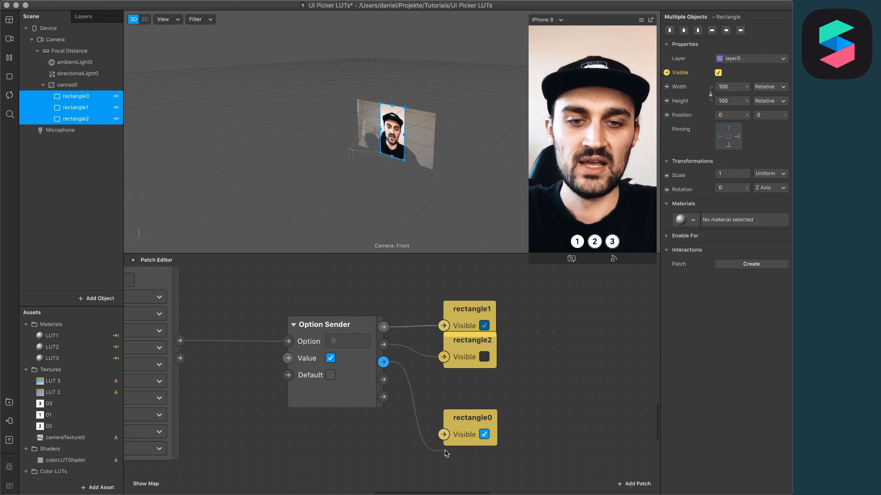
left_click(469, 417)
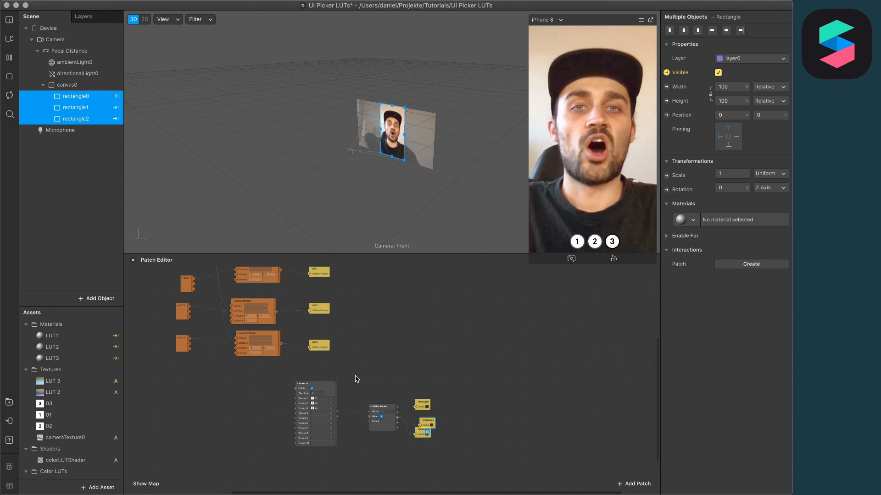
mouse_move(476, 335)
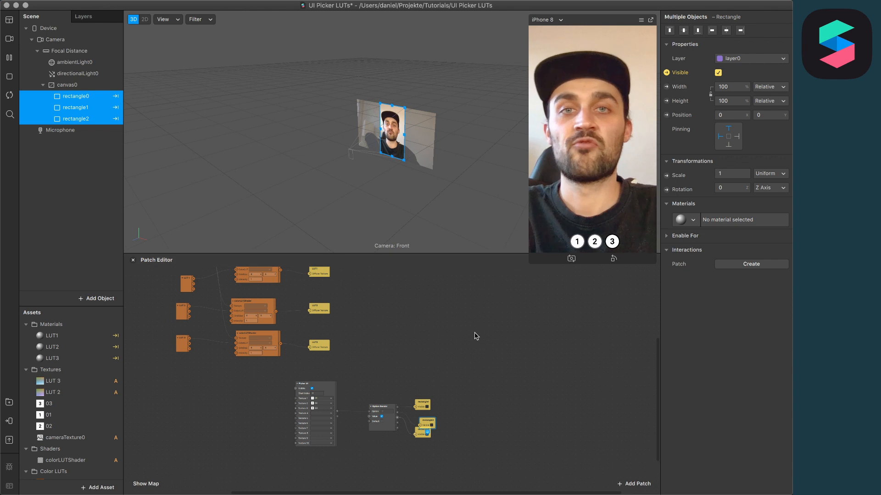